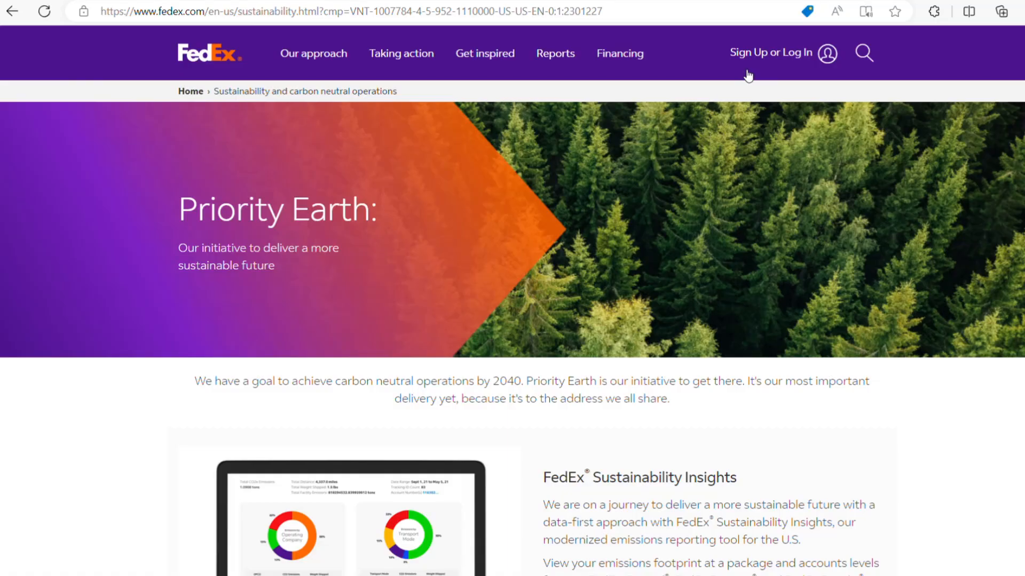
left_click(769, 53)
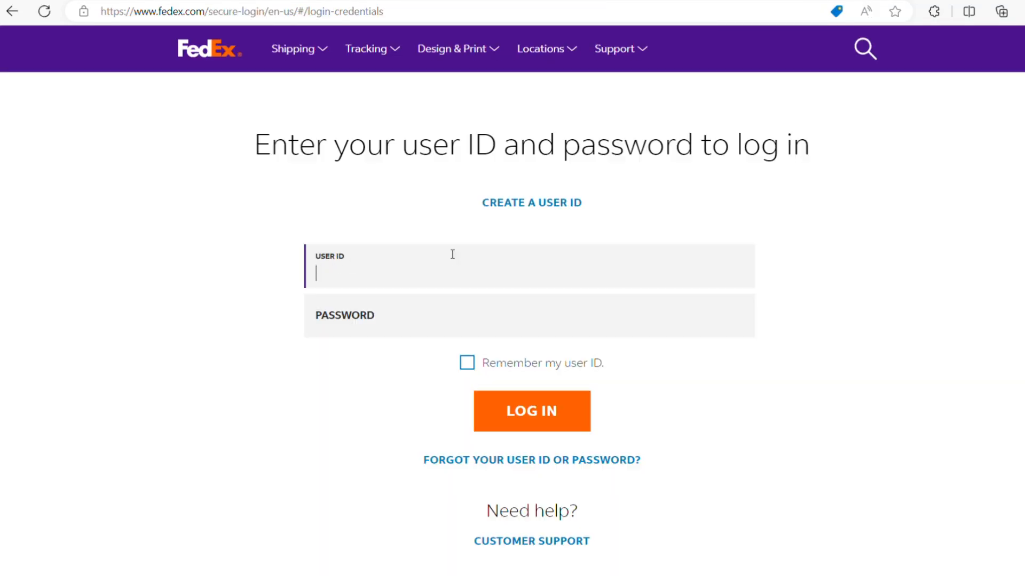
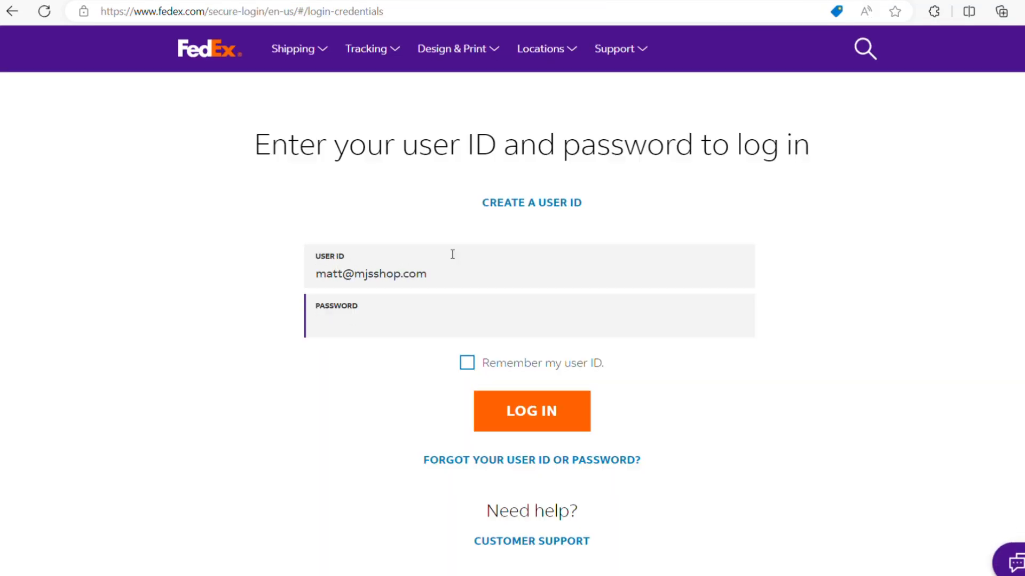
Sign in and set the report end date to December 31, 2023.
left_click(532, 411)
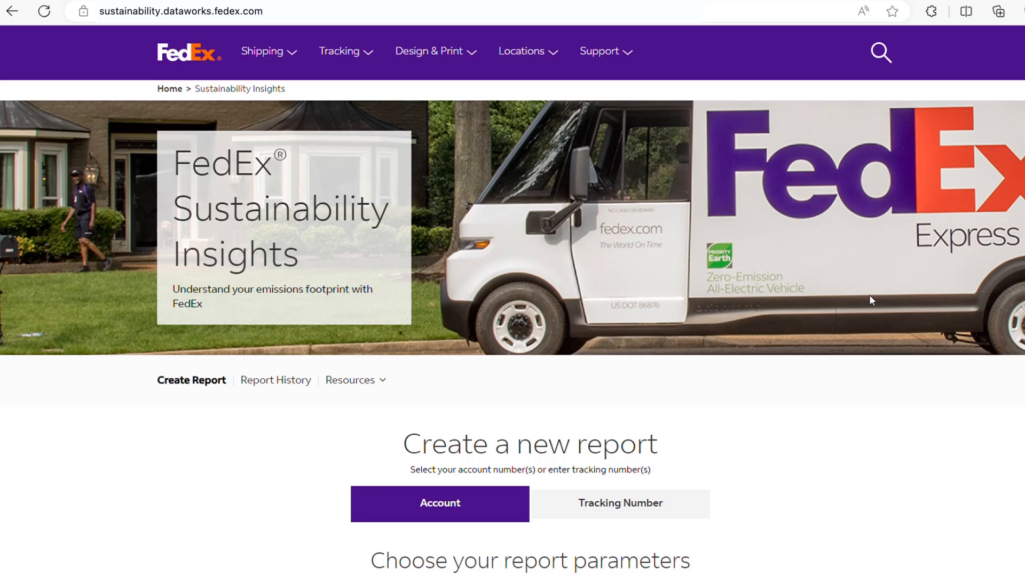
scroll("down", 3)
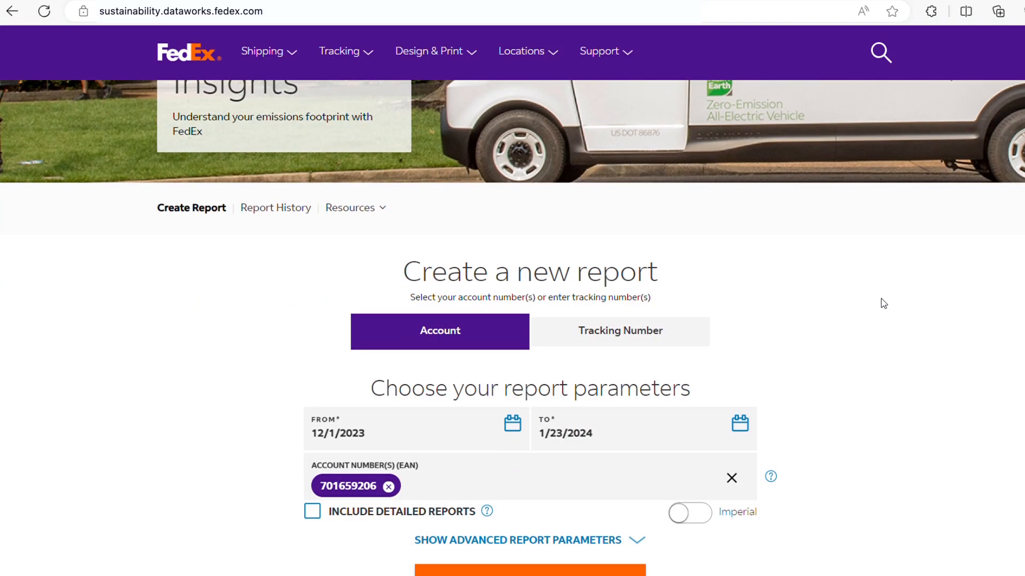
left_click(740, 423)
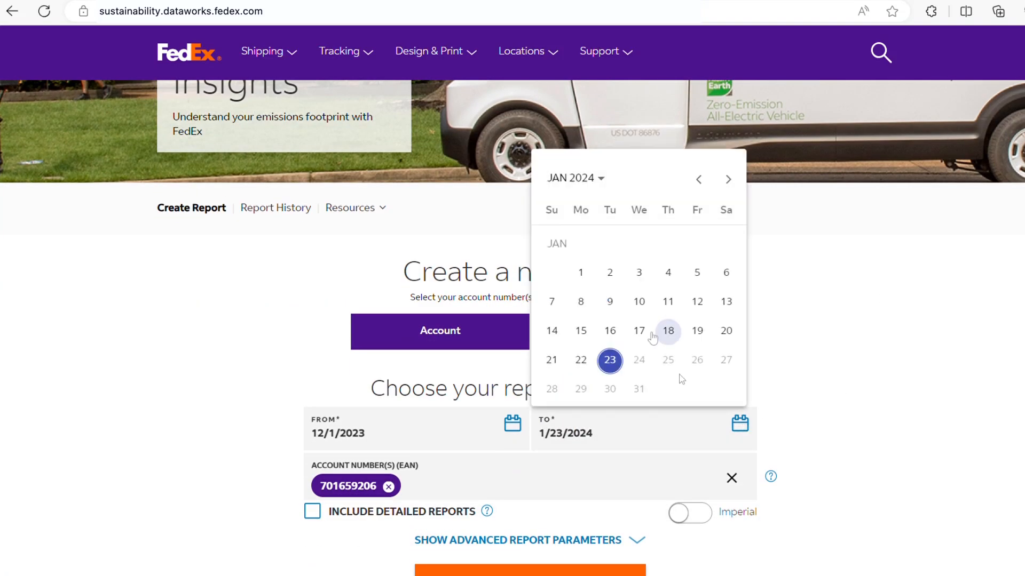
left_click(570, 178)
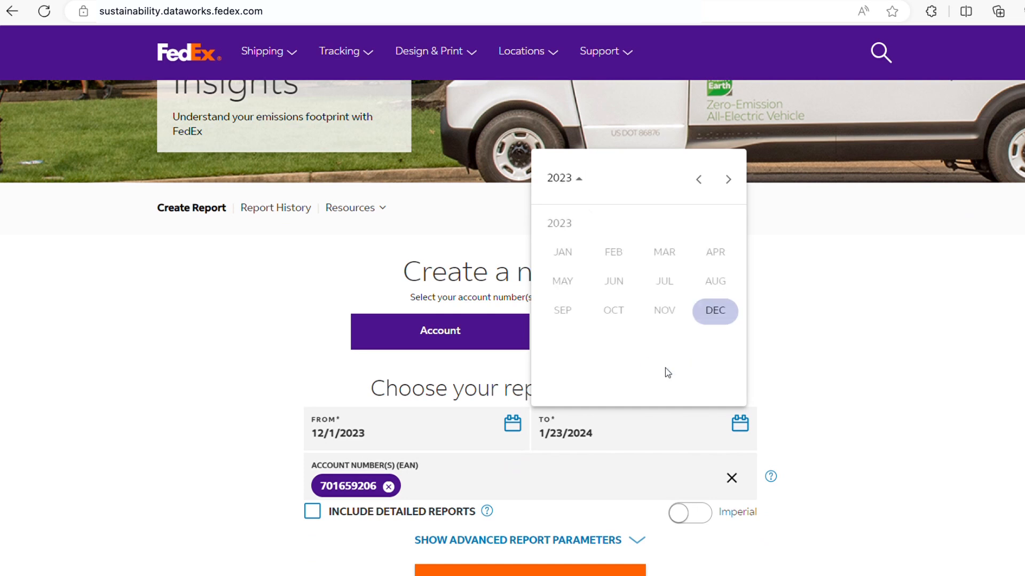
left_click(714, 311)
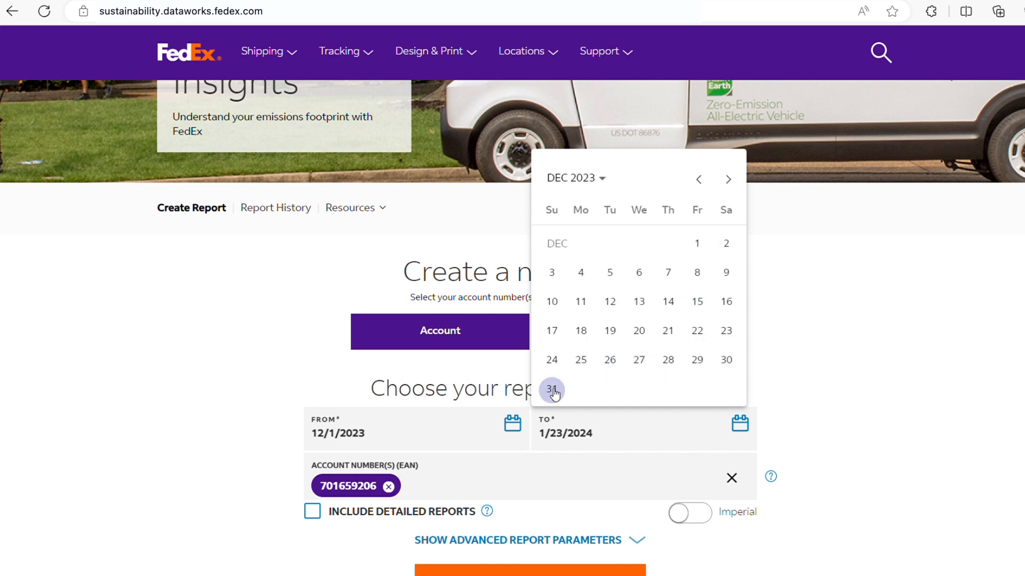
left_click(552, 390)
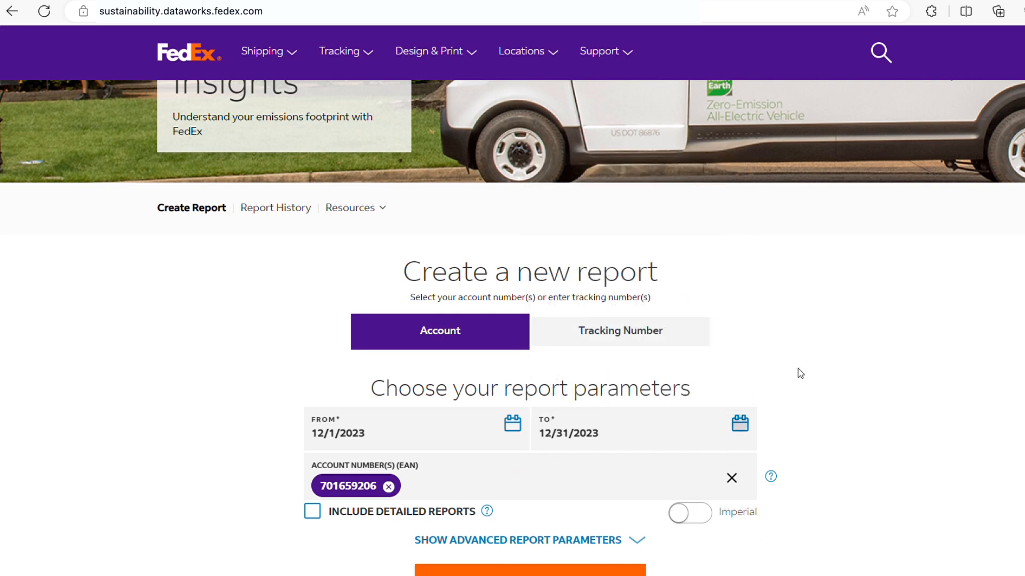
Switch the report to Tracking Number, then back to reporting by Account.
left_click(620, 332)
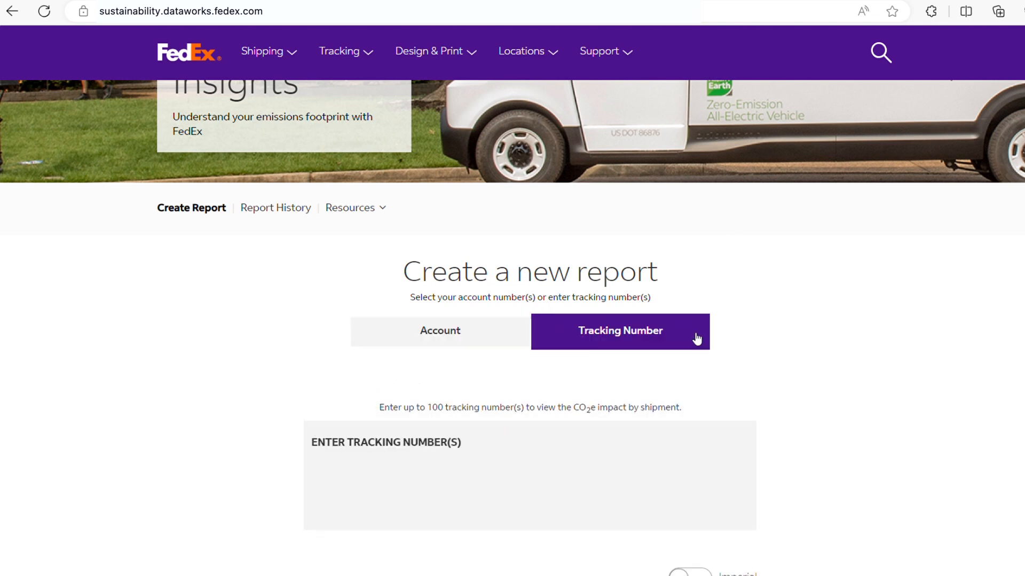
left_click(440, 331)
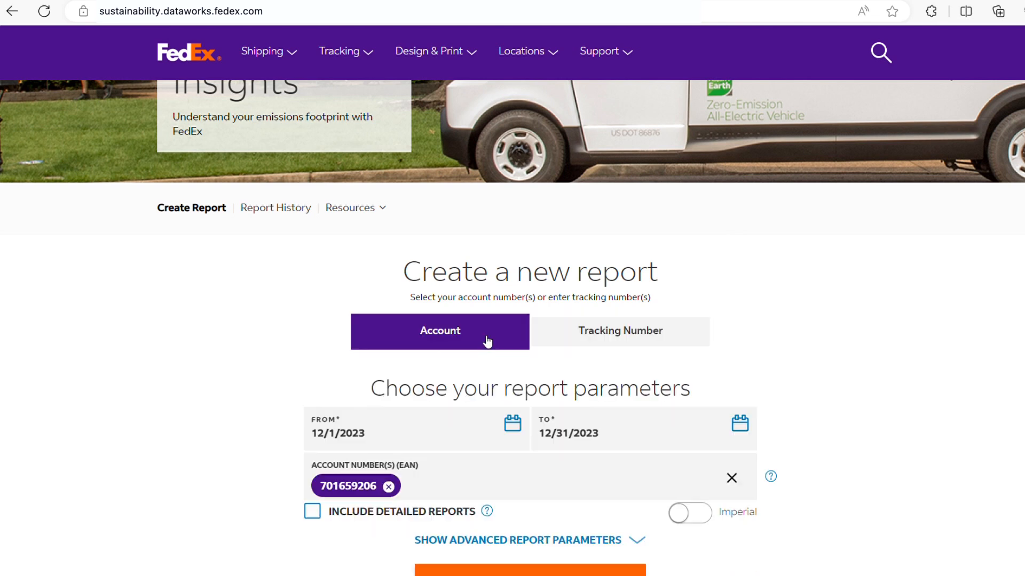
scroll("down", 3)
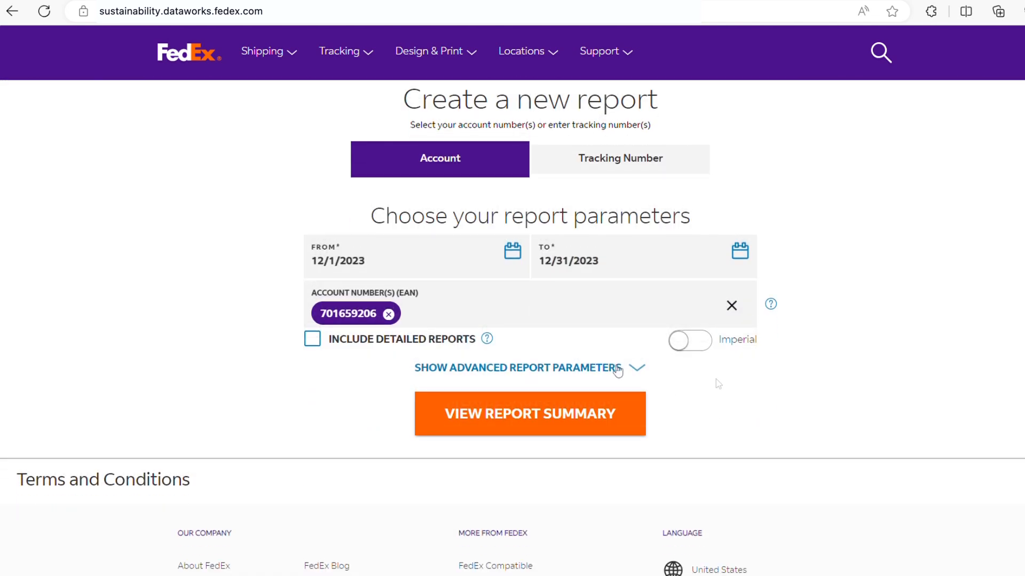
left_click(516, 367)
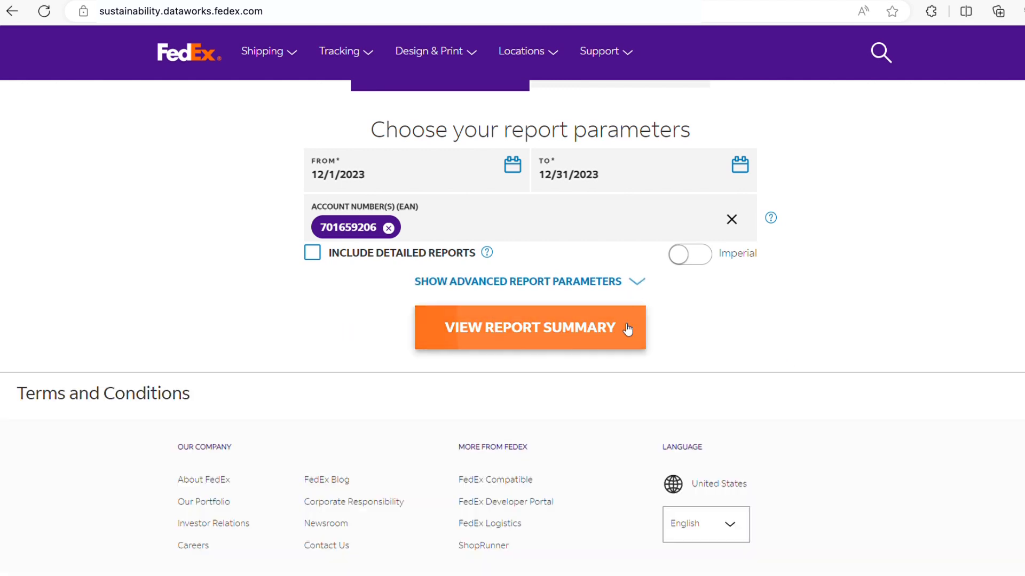
Generate the December 2023 emissions report summary and scroll to the download options.
left_click(529, 327)
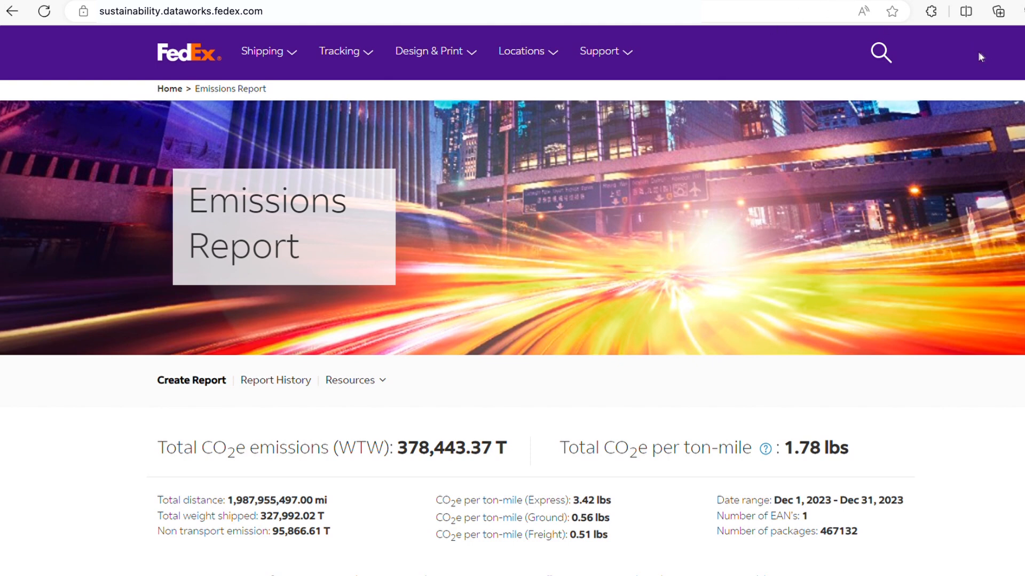
scroll("down", 3)
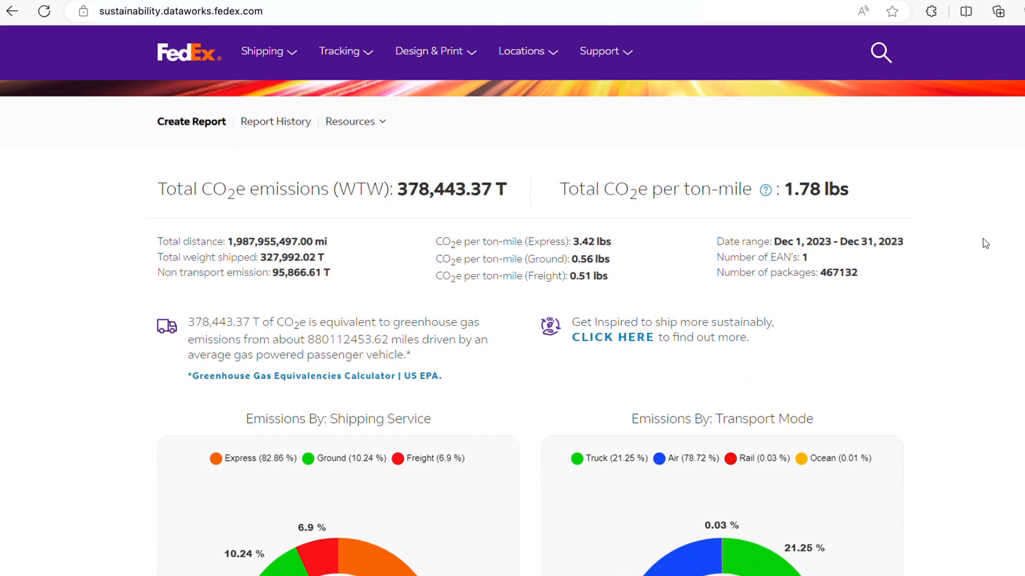
scroll("down", 3)
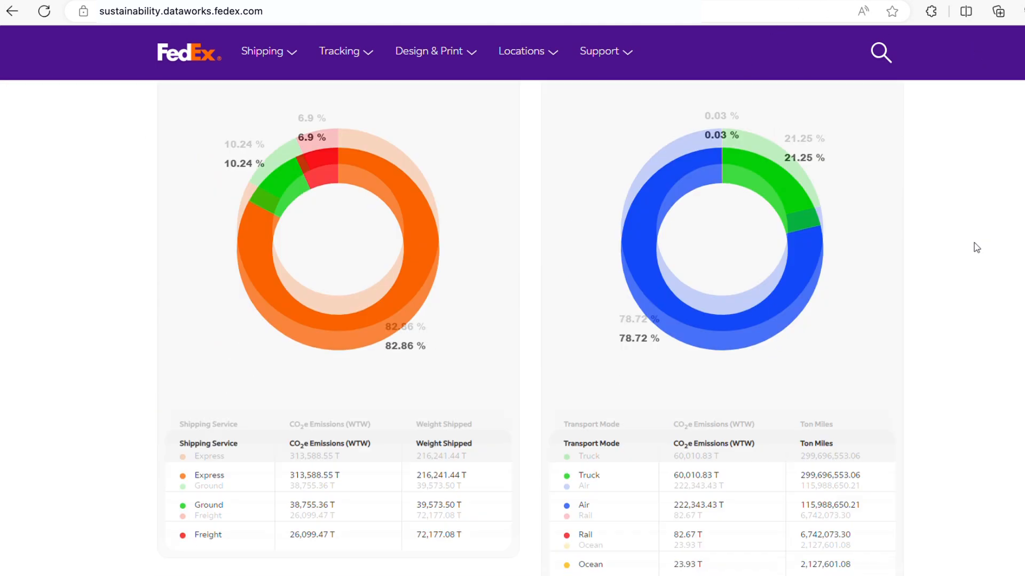
scroll("down", 3)
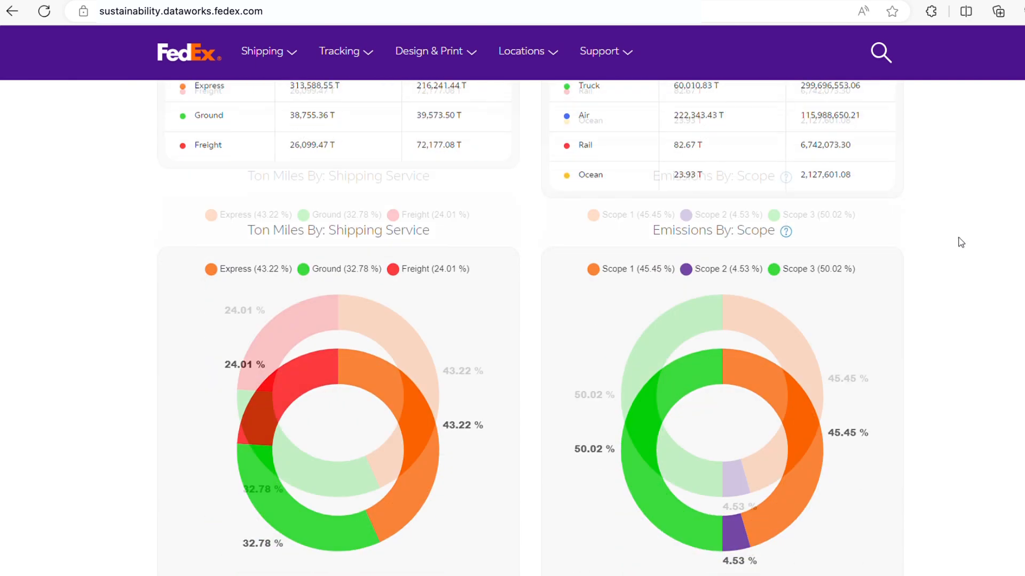
scroll("down", 3)
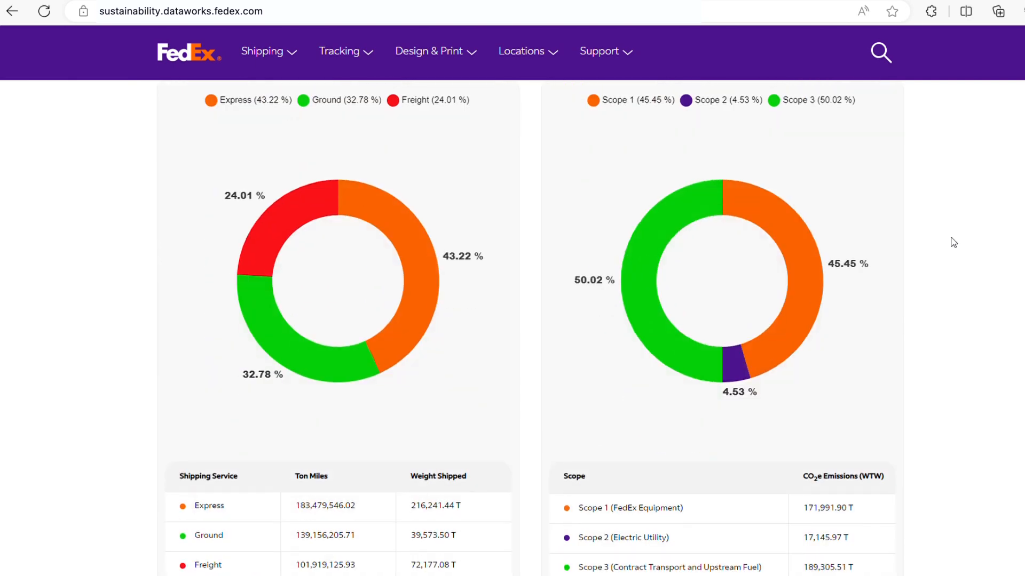
scroll("down", 3)
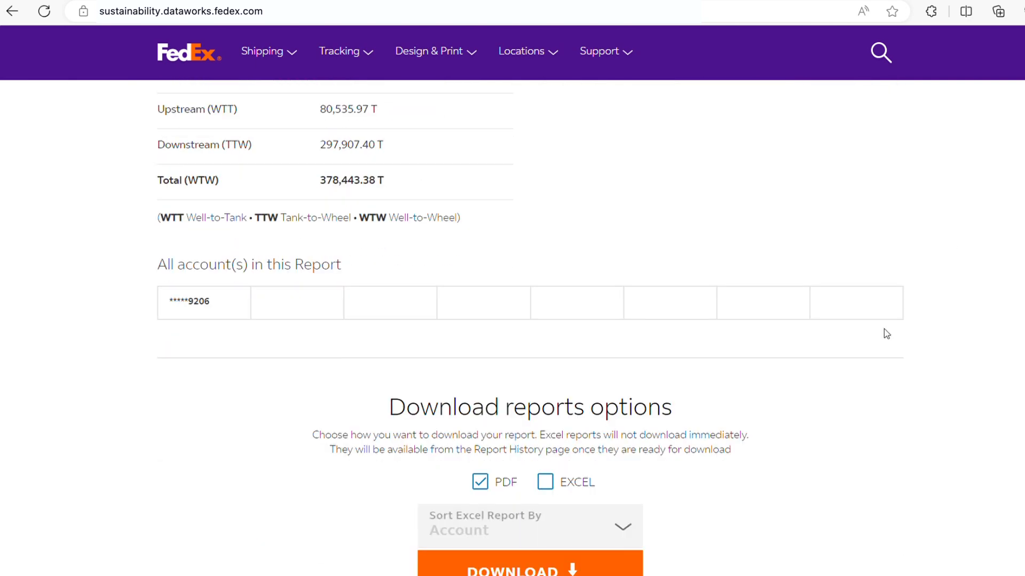
Download the report as an Excel spreadsheet and open the Resources Instructions page.
left_click(544, 481)
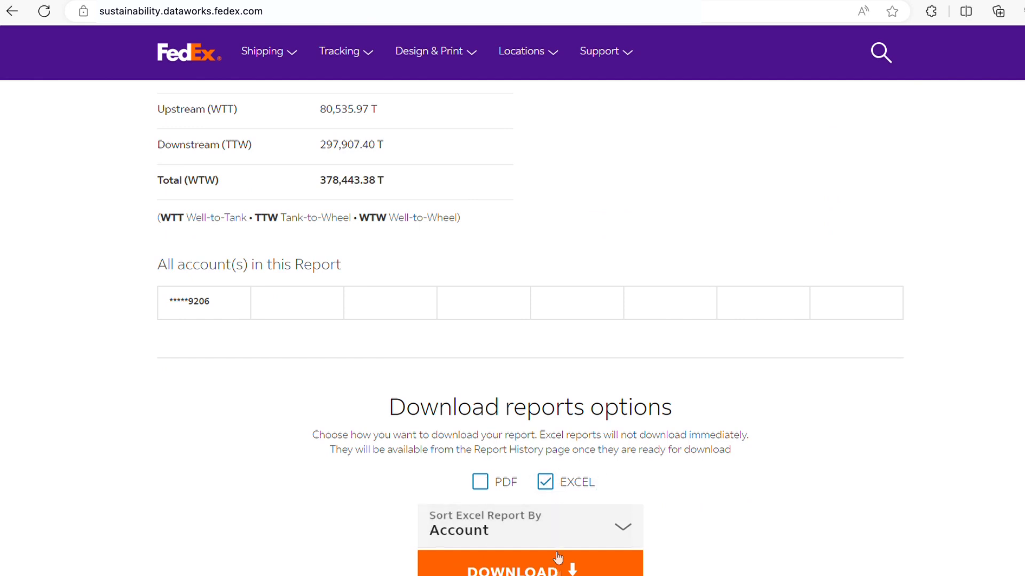
left_click(529, 568)
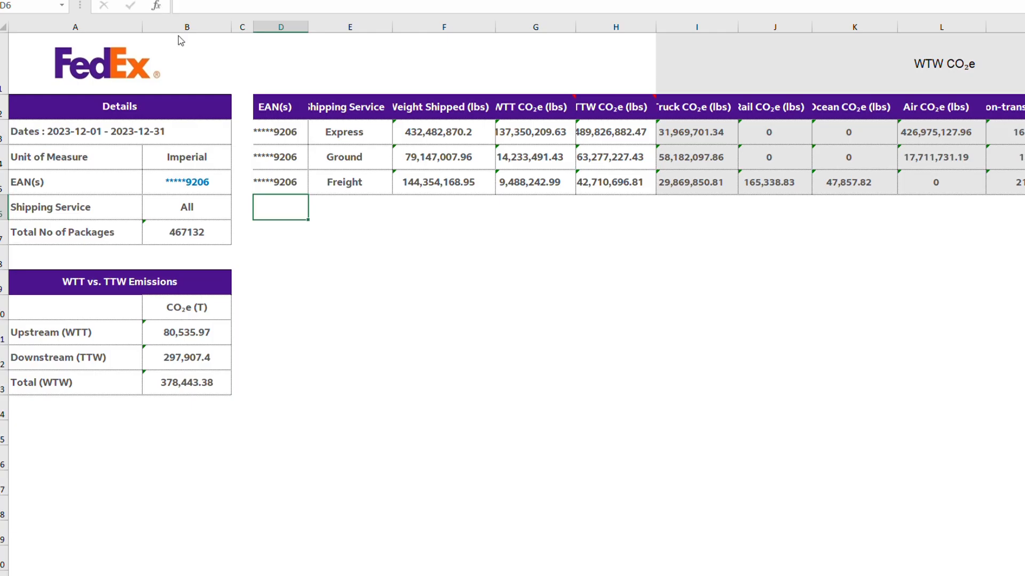
mouse_move(908, 282)
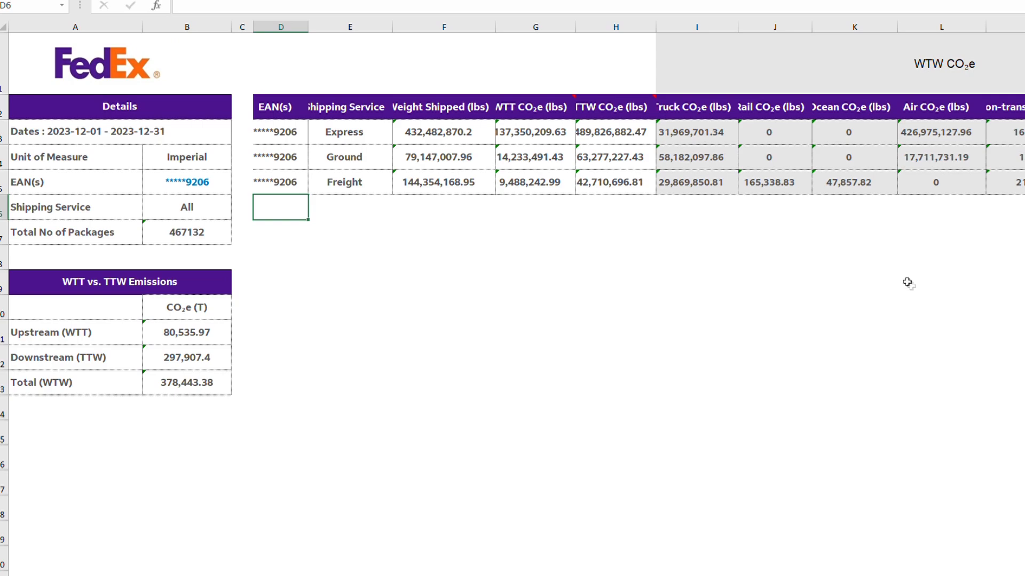
left_click(350, 380)
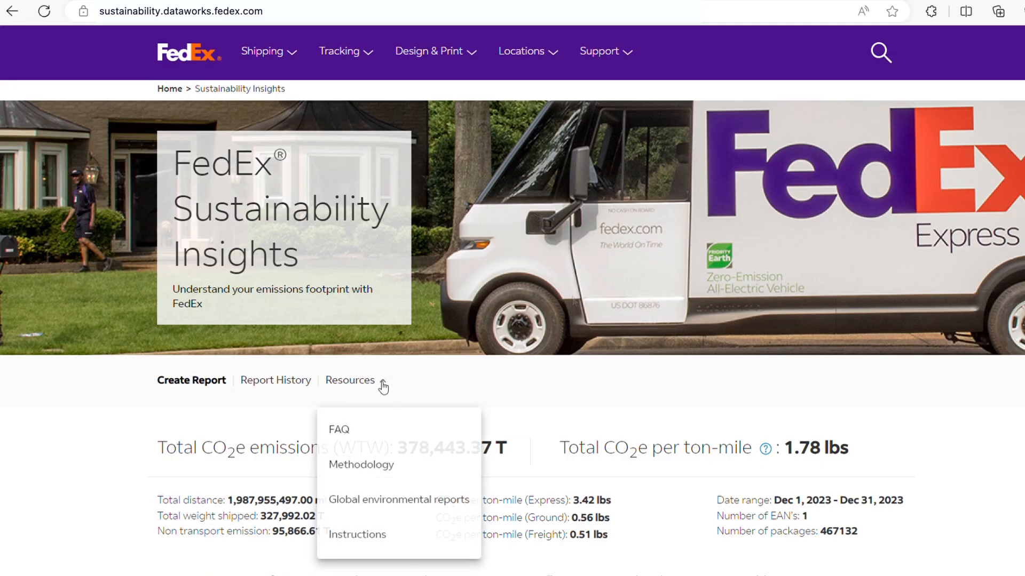
left_click(357, 534)
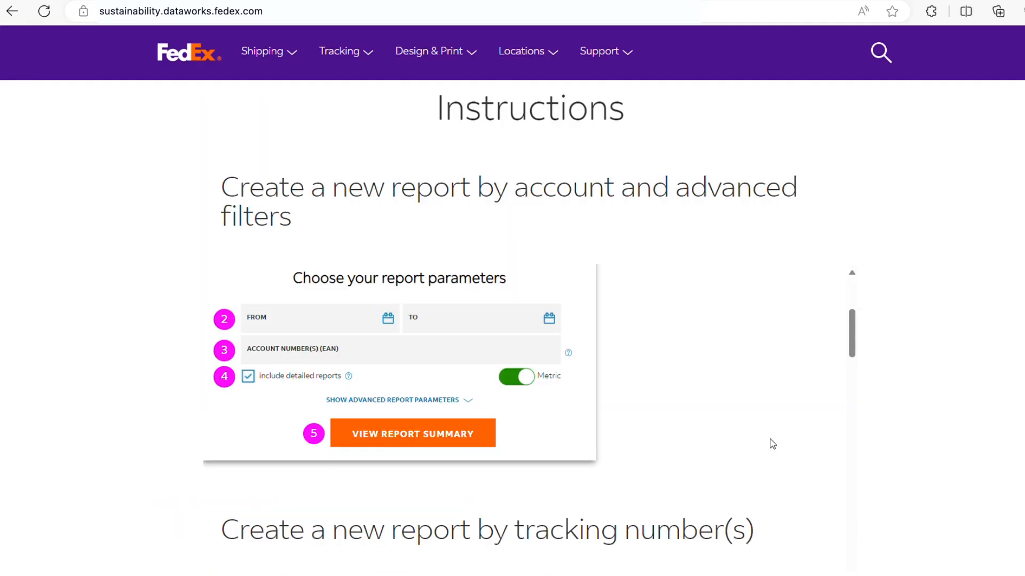